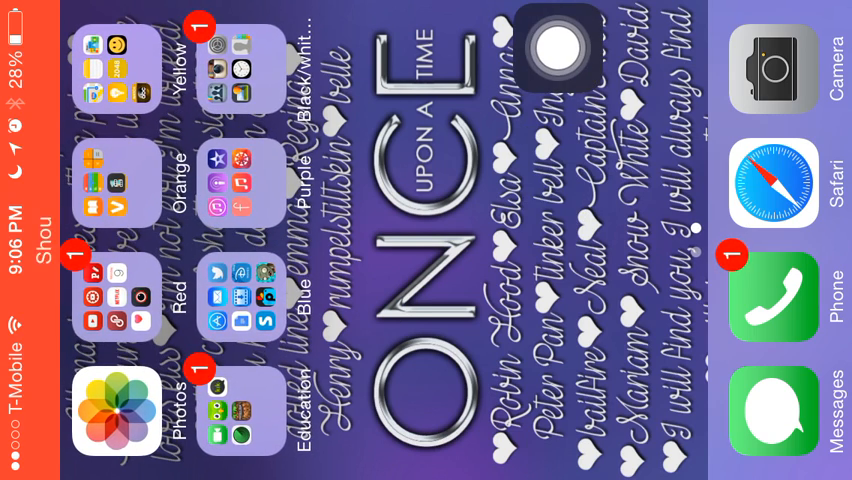
Open the Purple folder on the Home Screen.
click(237, 185)
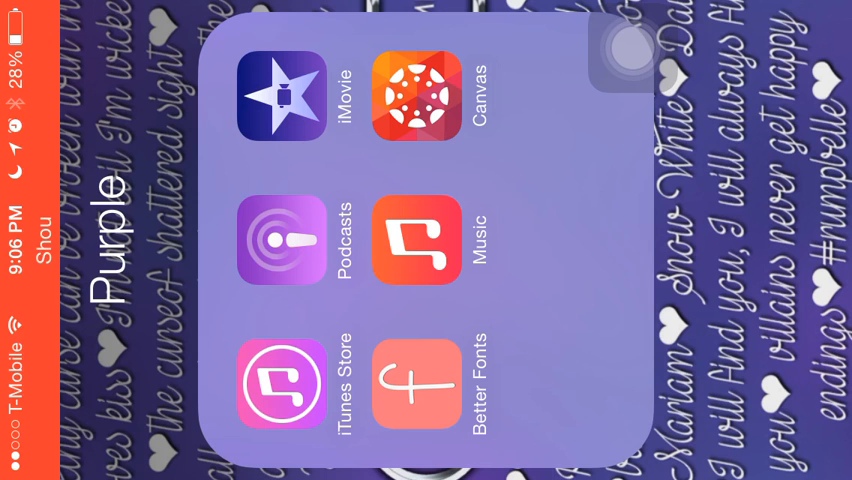
Launch iMovie from the Purple folder to reach its Projects list.
click(281, 96)
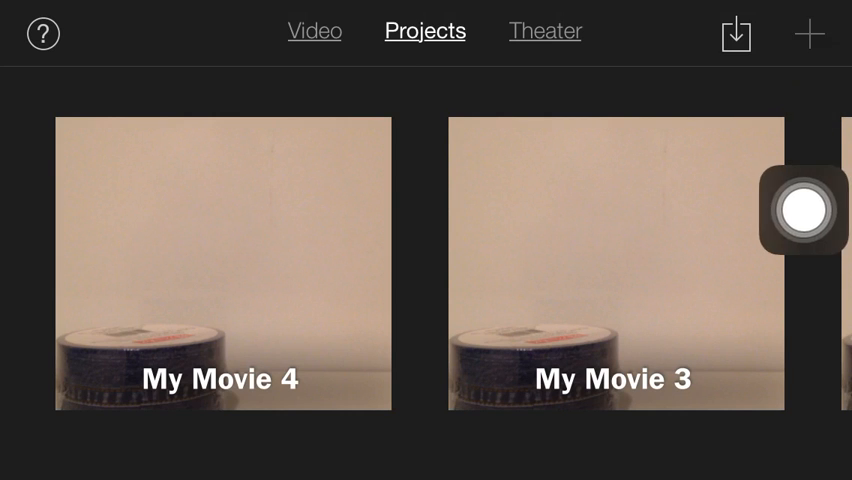
Create a new Movie project with the Simple theme.
click(809, 31)
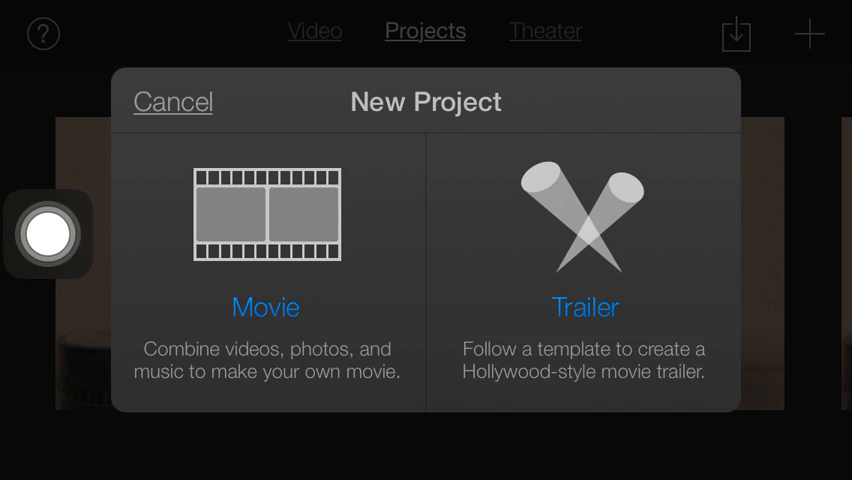
click(265, 217)
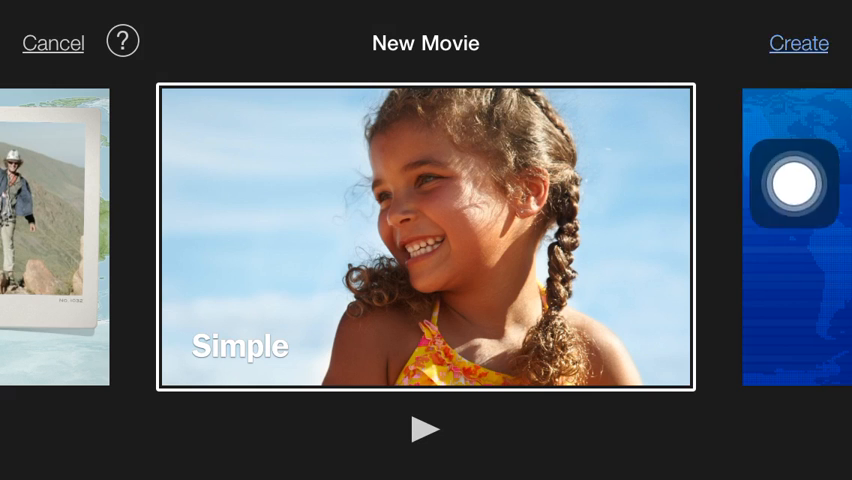
click(798, 42)
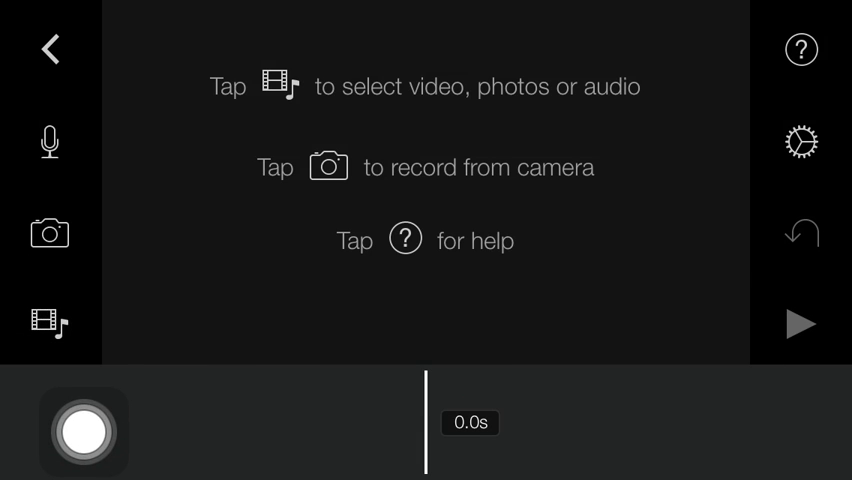
Add the 4.1-second Mar 6, 2015 tape-roll video to the timeline.
click(48, 322)
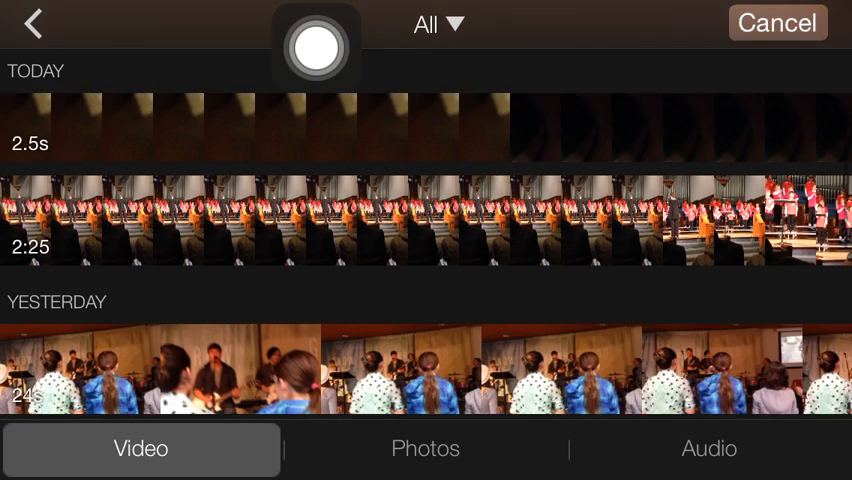
scroll(down, 3)
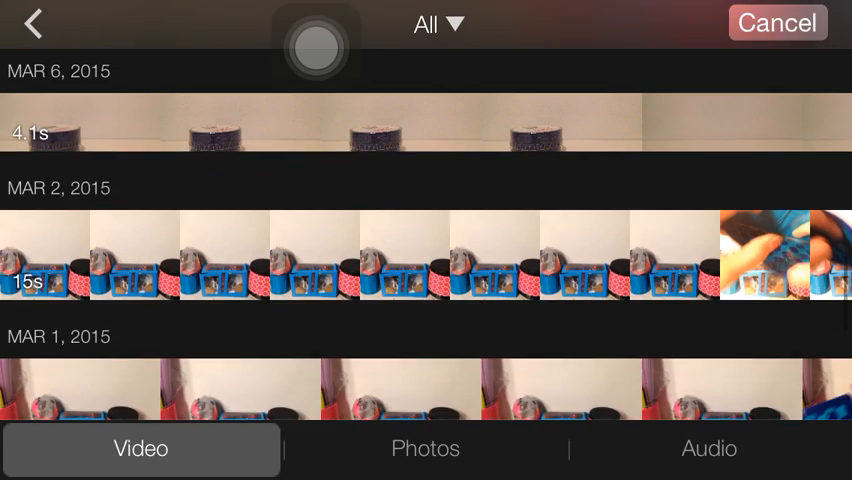
scroll(down, 3)
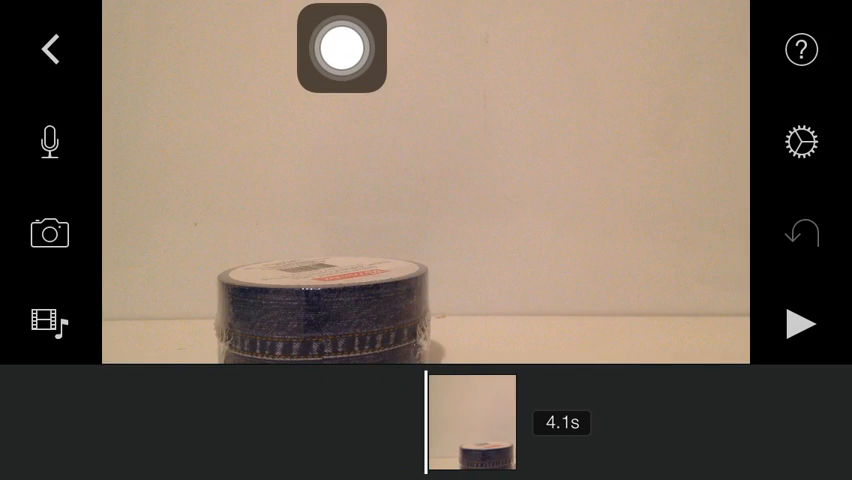
Split the tape-roll clip at the playhead, then split its second piece again.
click(470, 422)
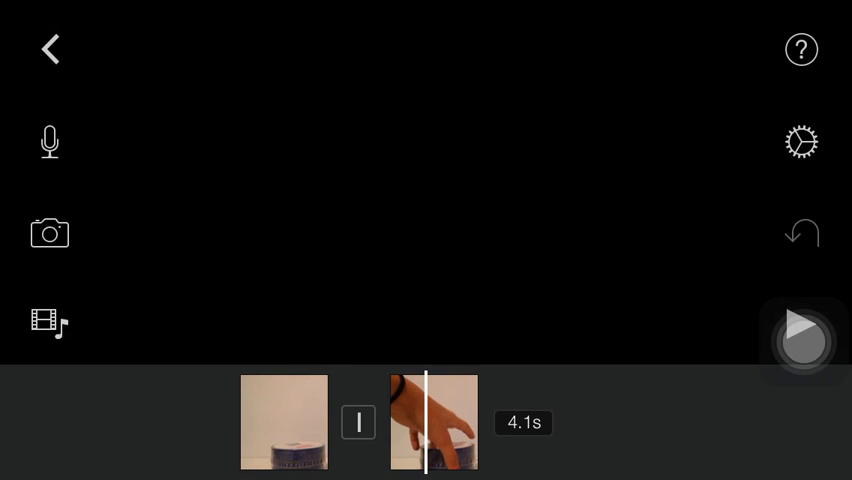
click(433, 423)
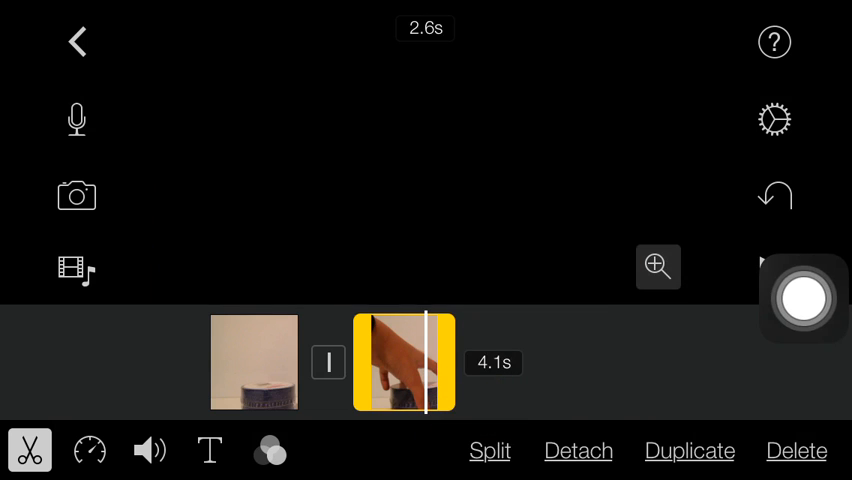
click(490, 450)
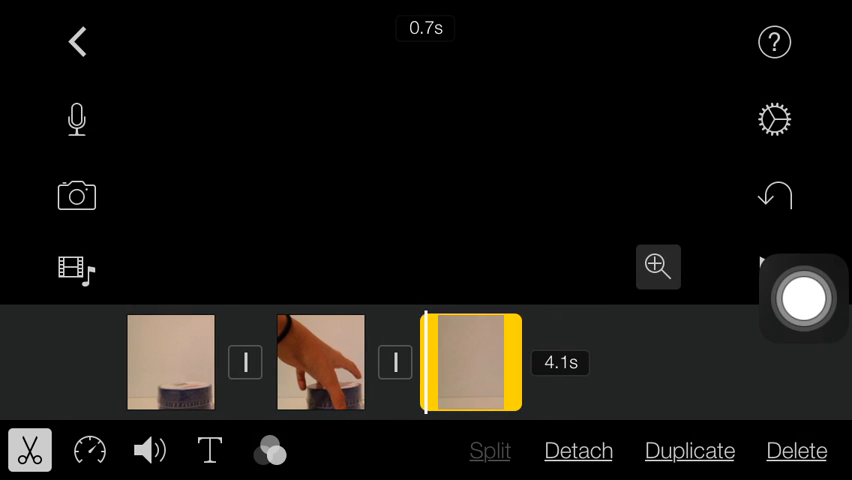